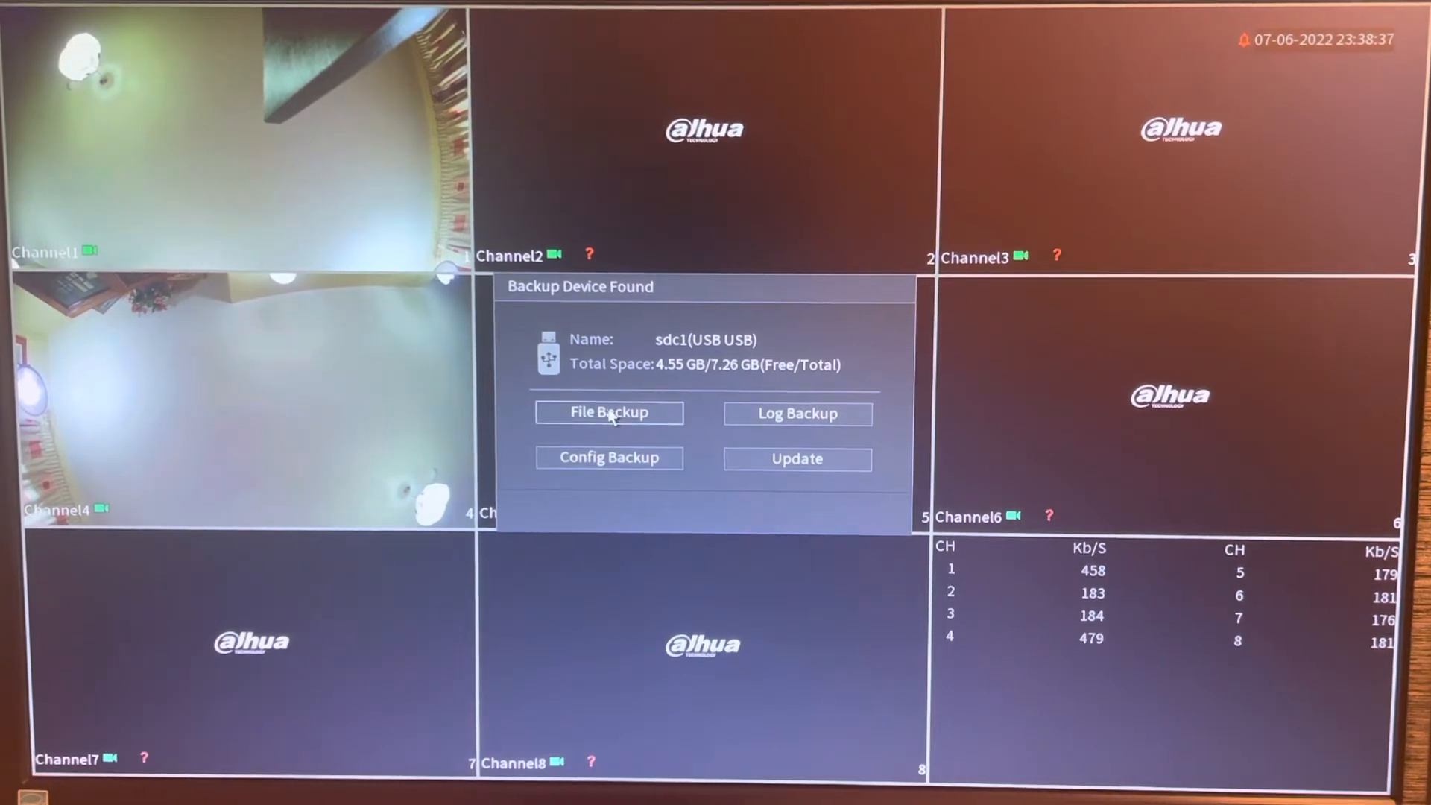
# - Start File Backup to the detected USB stick sdc1 from the Backup Device Found popup
pyautogui.click(608, 413)
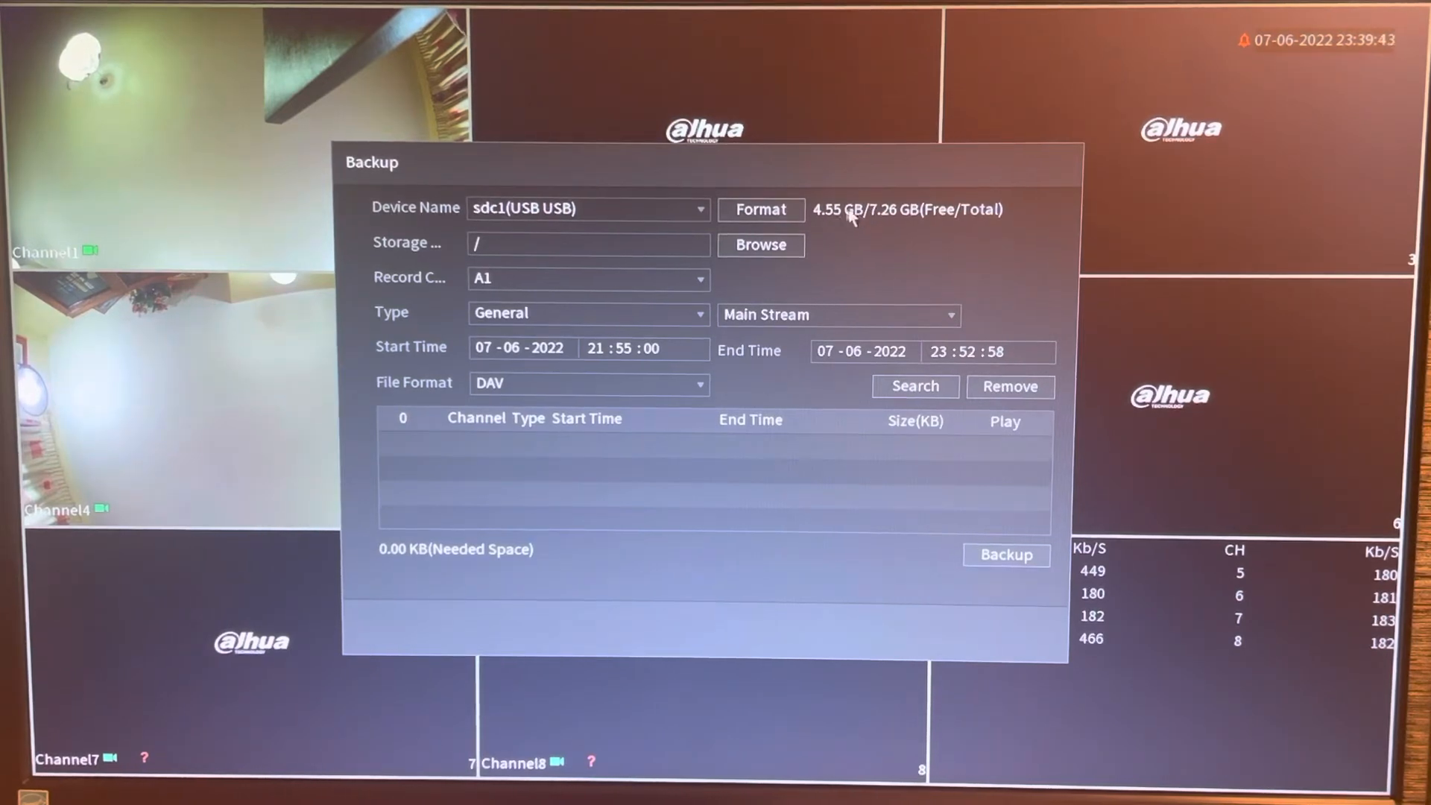
pyautogui.moveTo(459, 558)
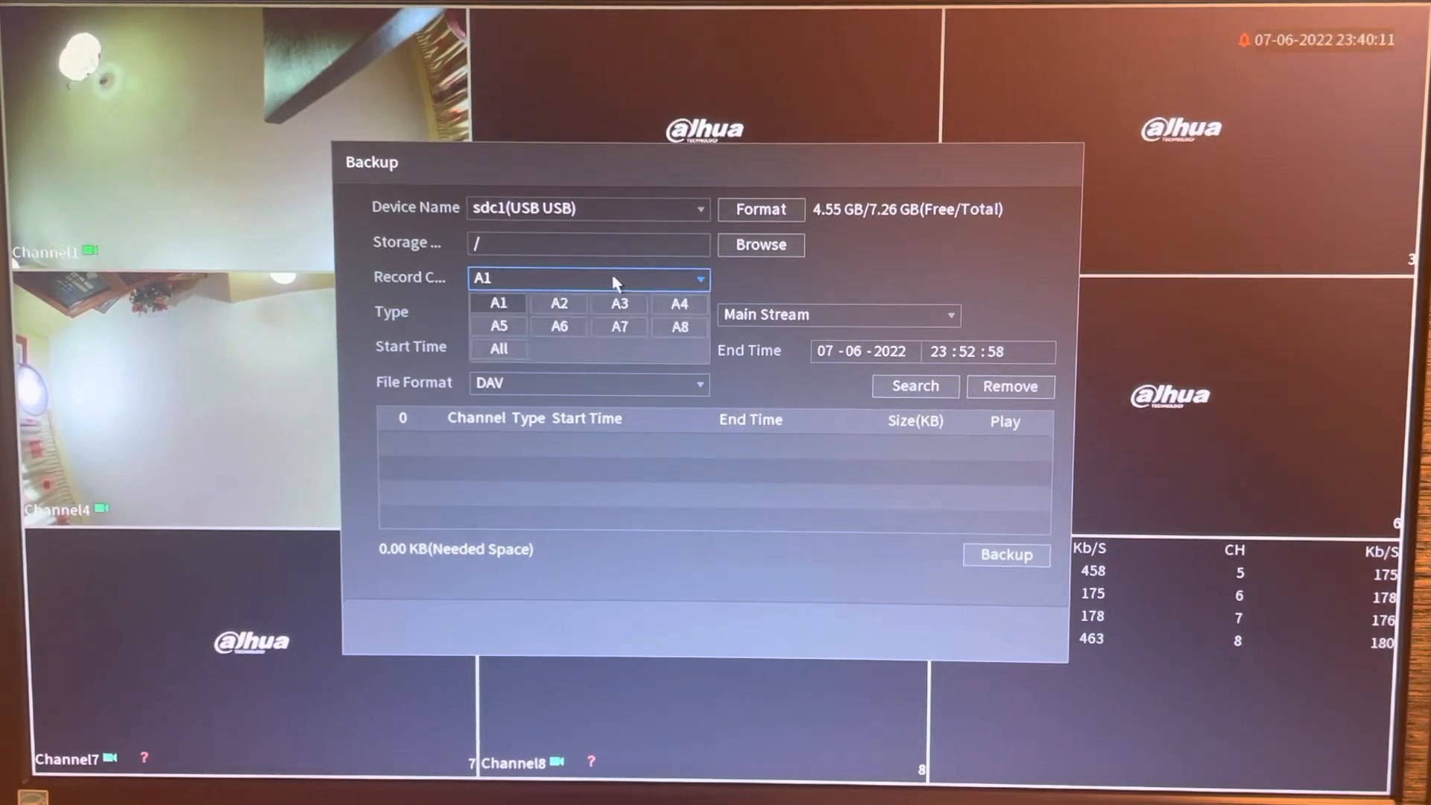
pyautogui.click(559, 304)
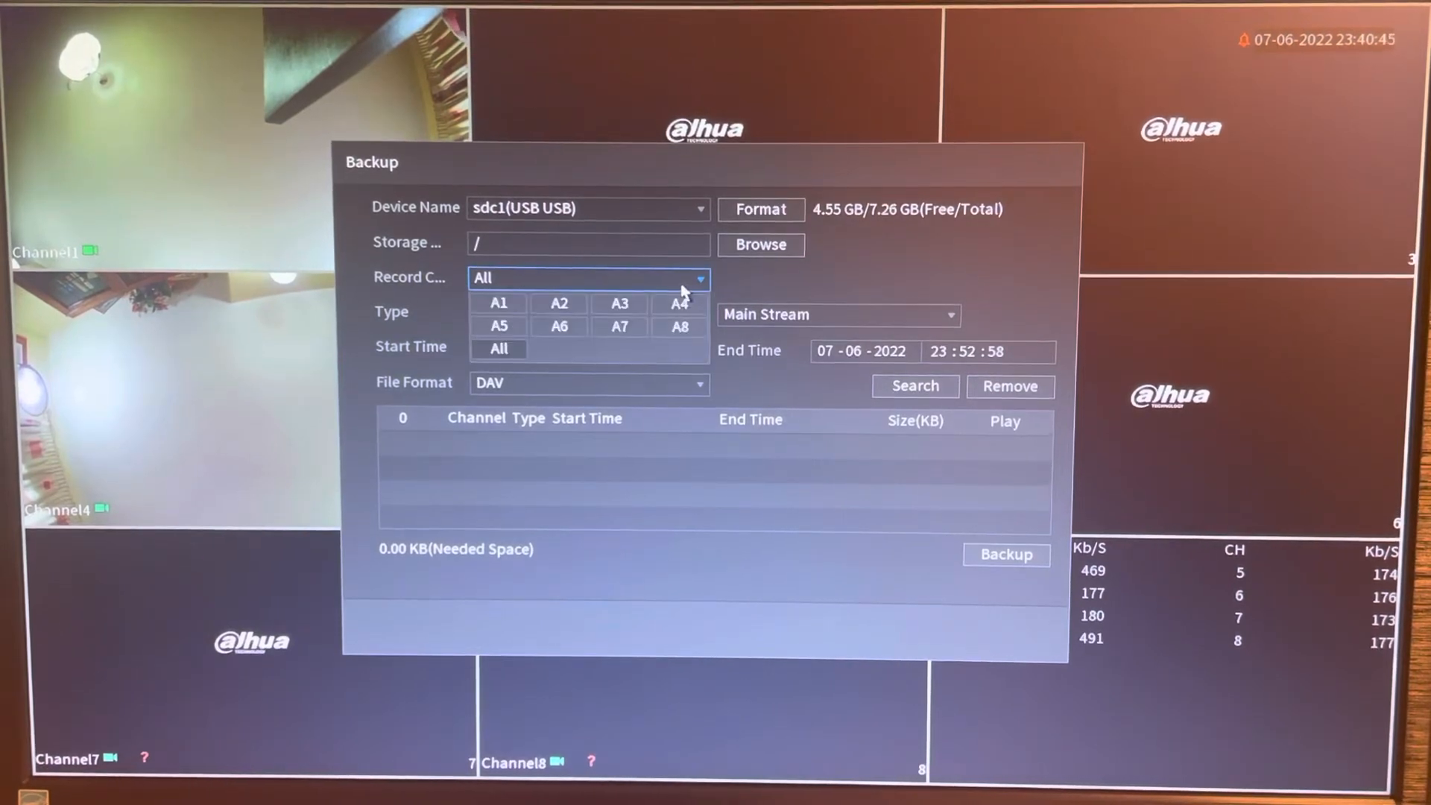
pyautogui.click(498, 304)
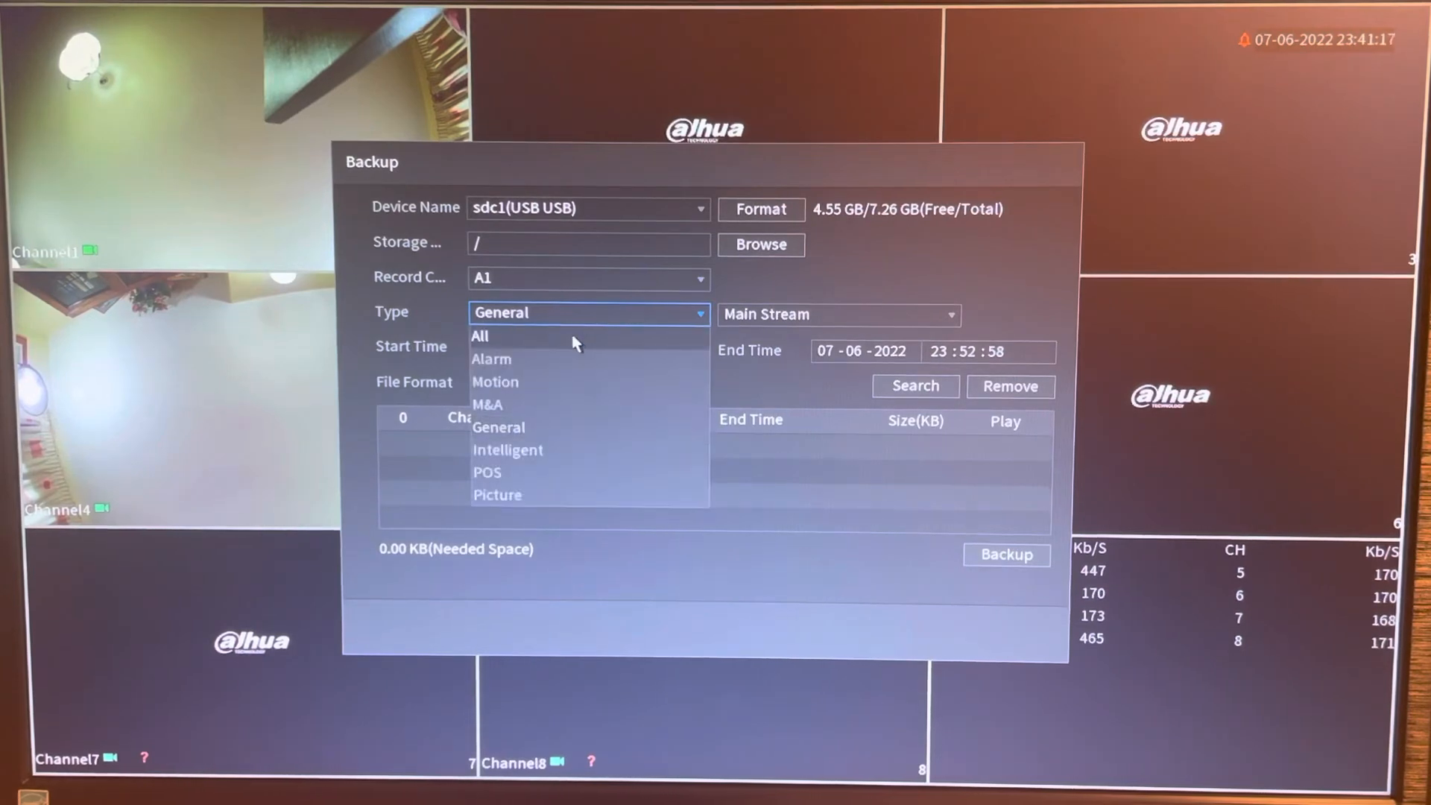
pyautogui.click(480, 337)
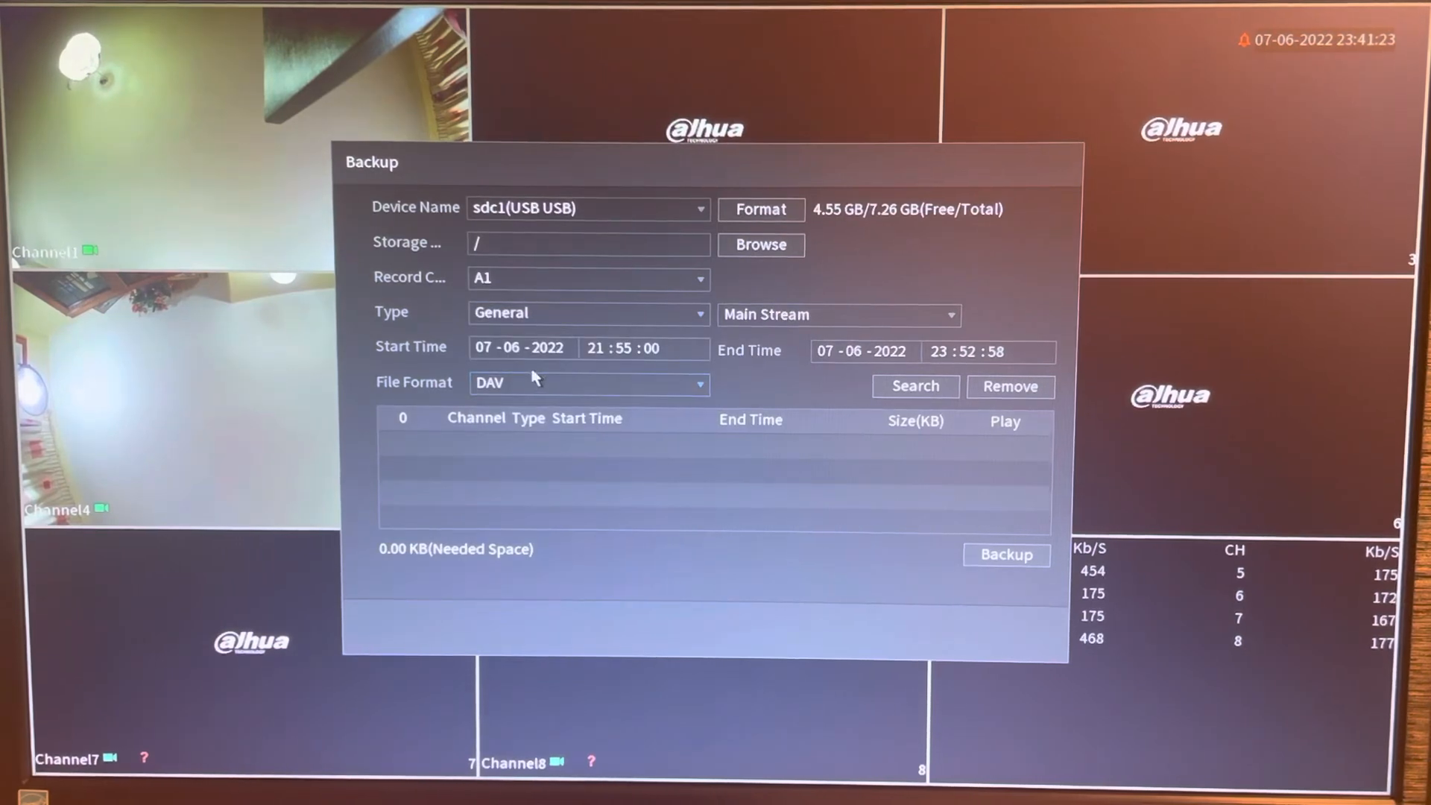
pyautogui.click(834, 352)
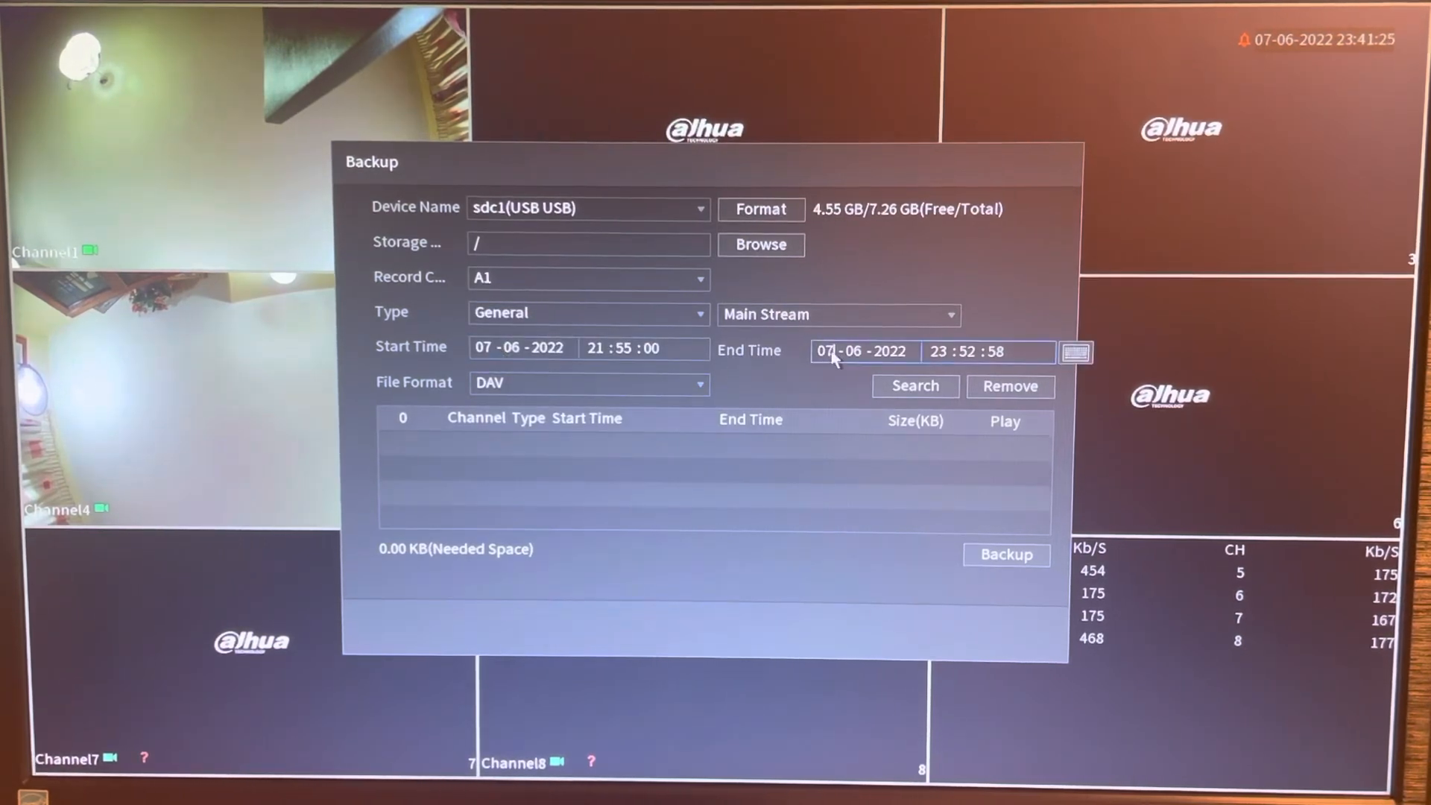
# - Change the backup end time to 22:00 using the on-screen keypad
pyautogui.click(518, 349)
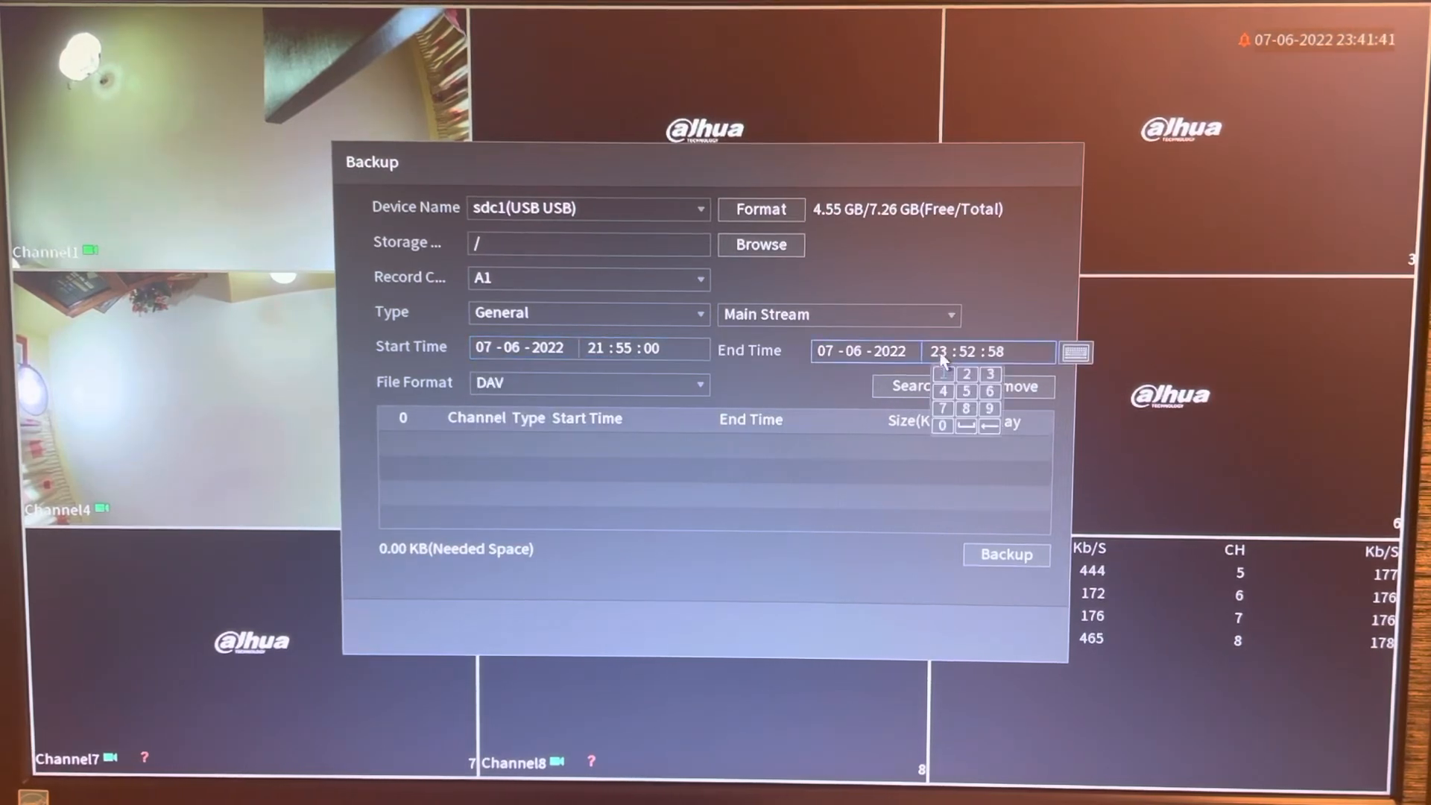
pyautogui.click(966, 372)
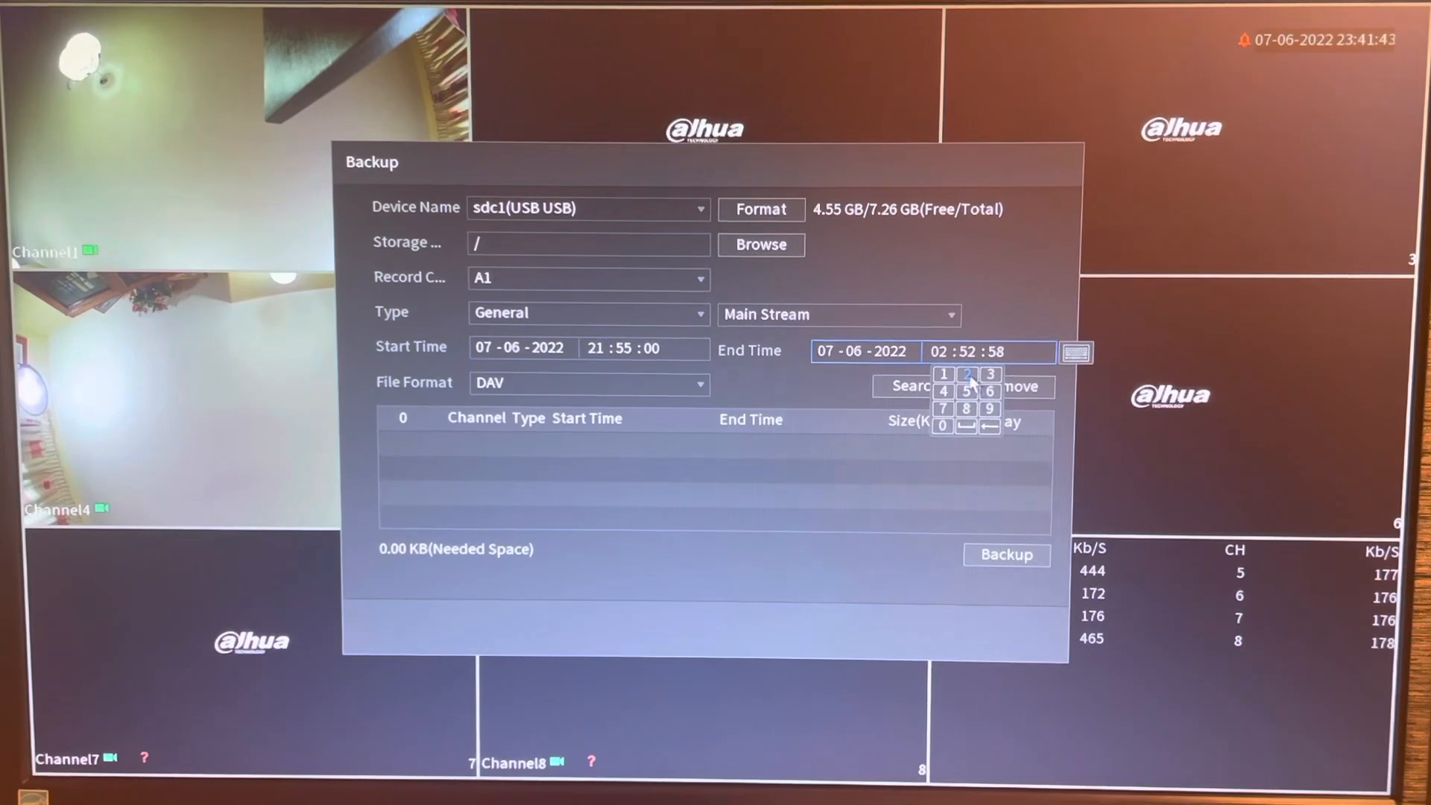
pyautogui.click(965, 372)
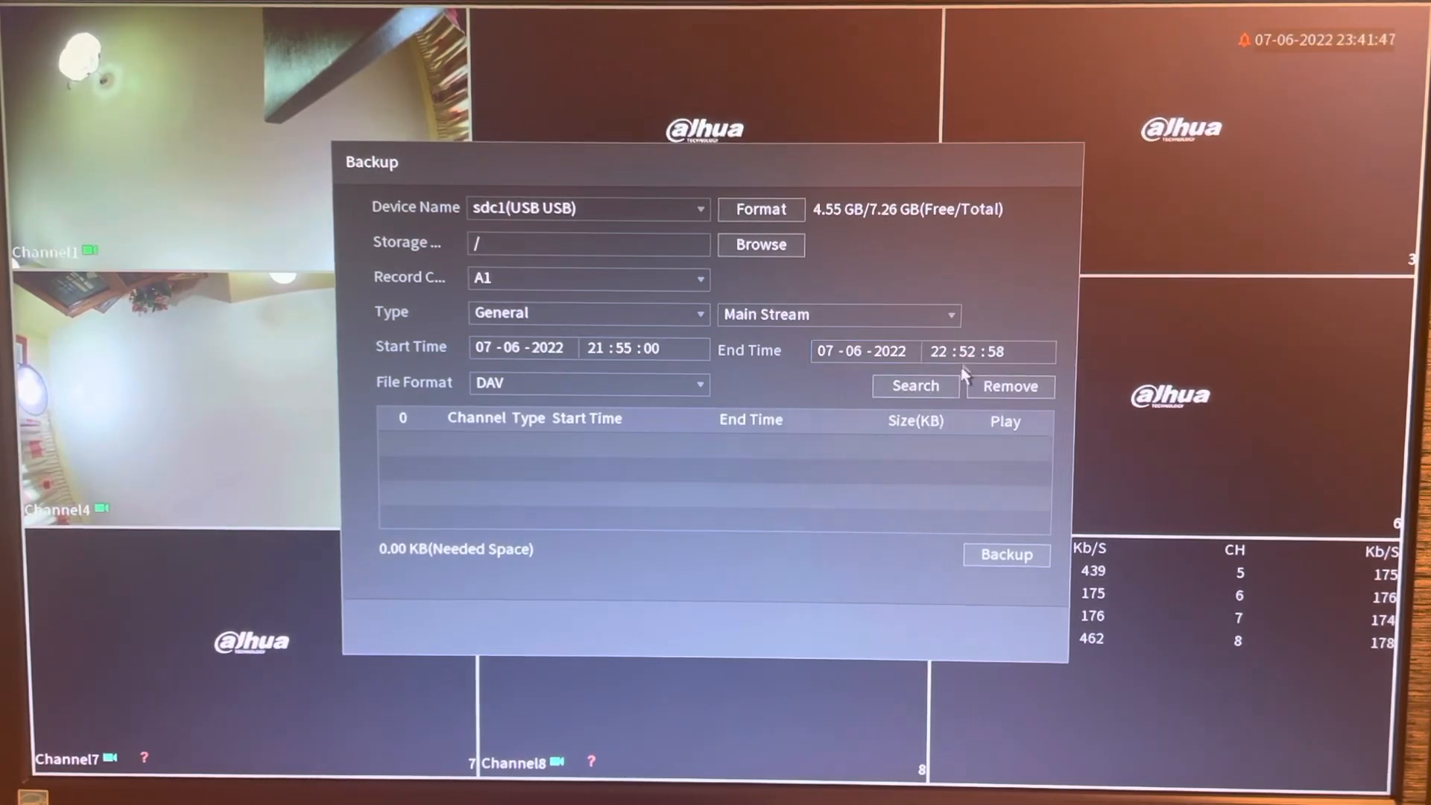
pyautogui.click(960, 351)
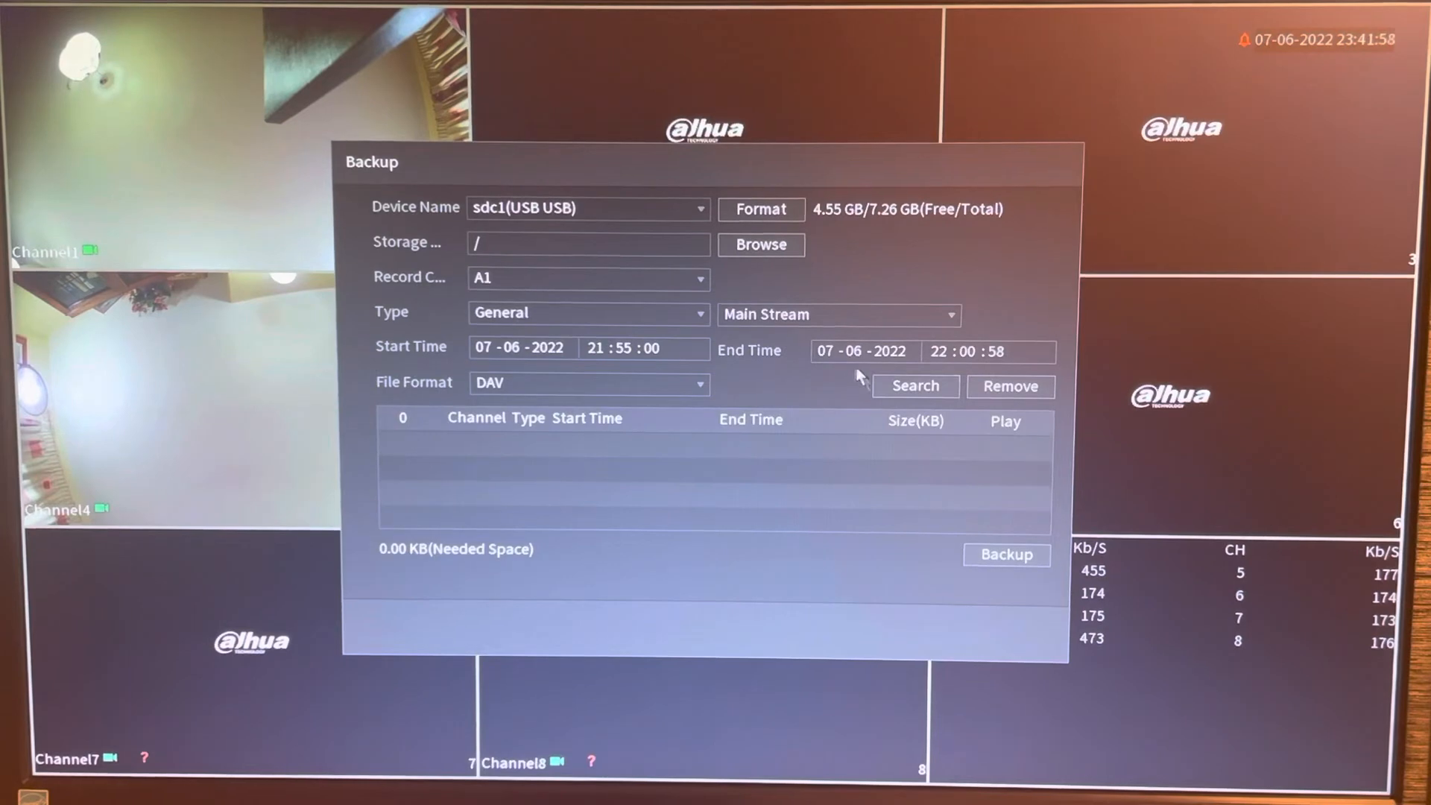
# - Search for A1 recordings between 21:55 and 22:00, listing two files needing 19.99 MB
pyautogui.click(915, 388)
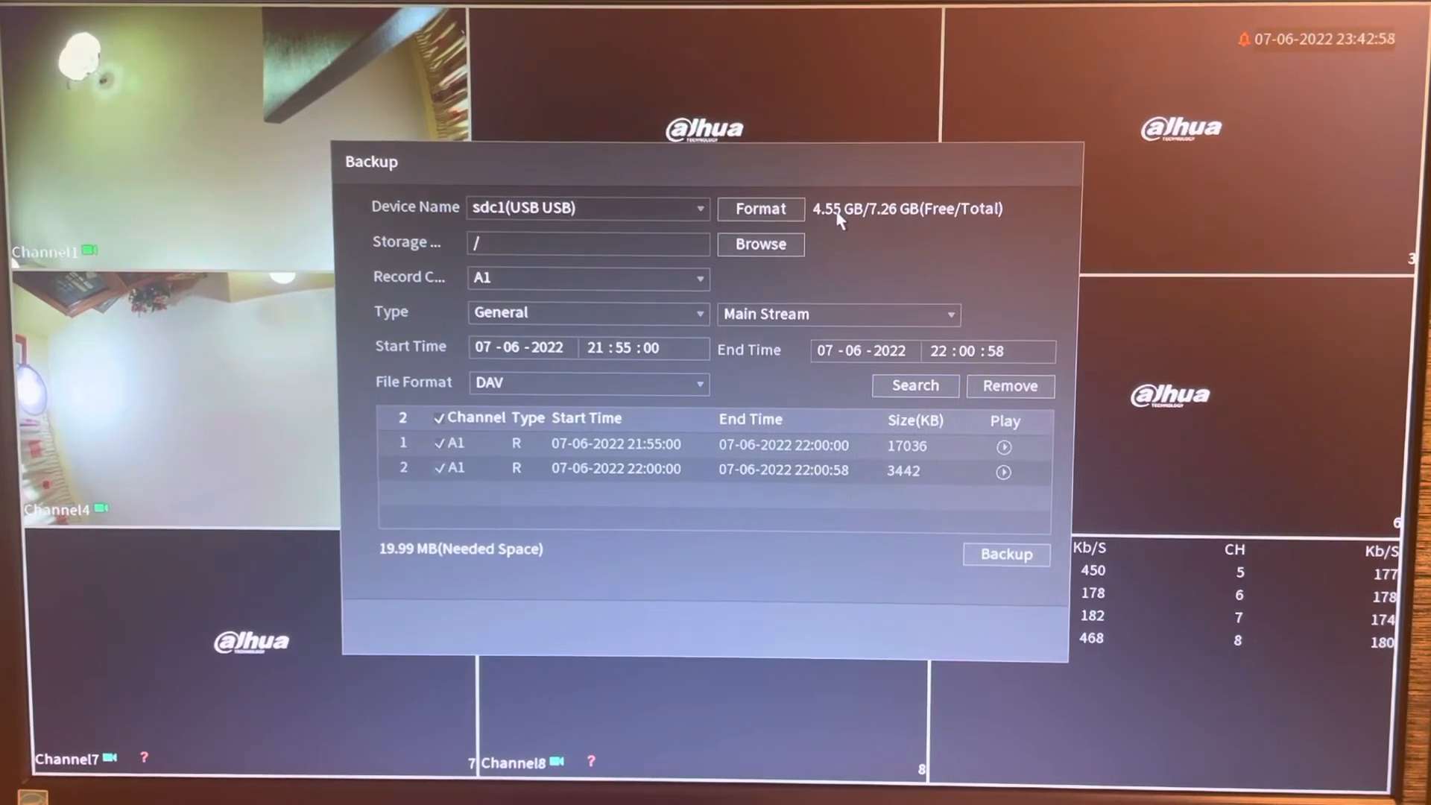
pyautogui.moveTo(761, 399)
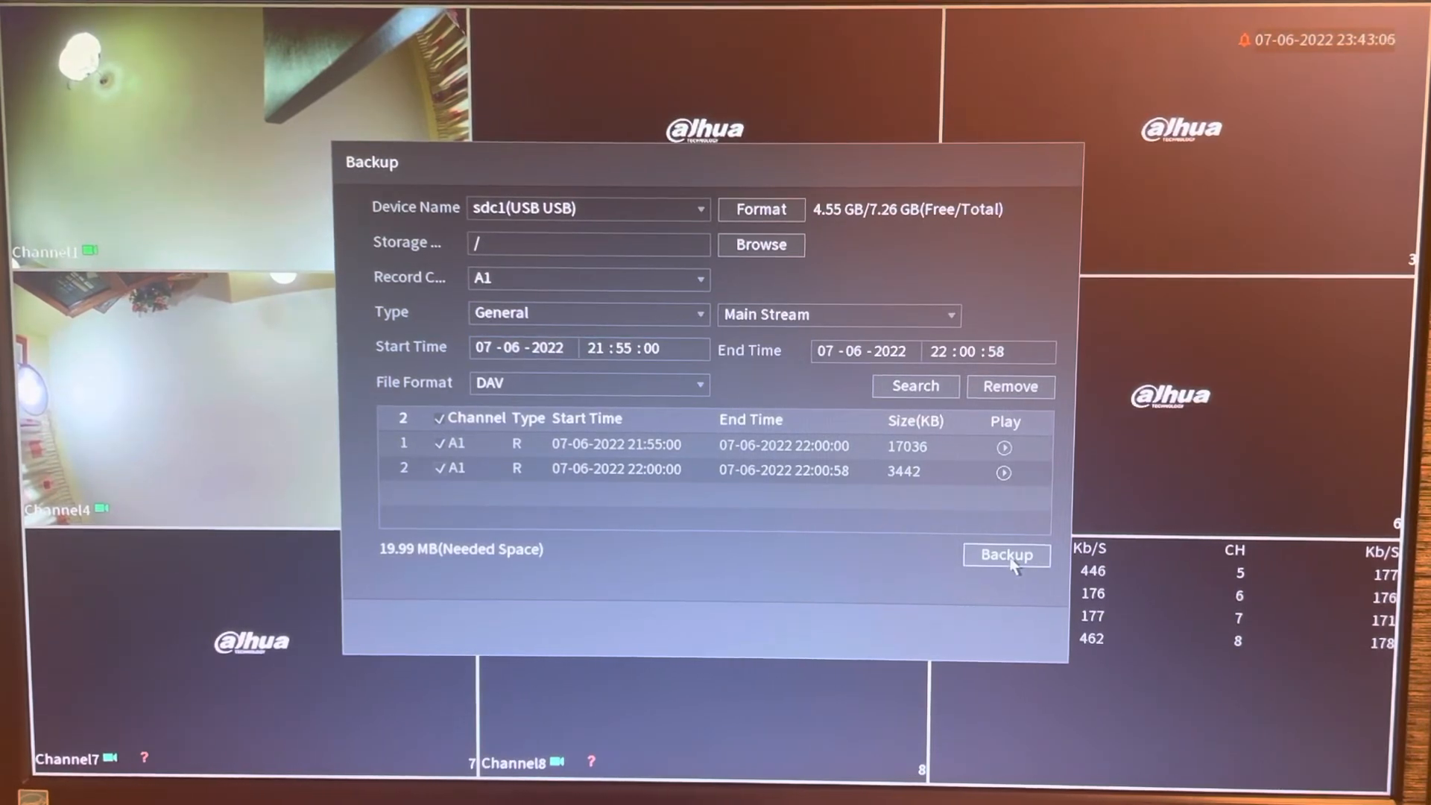
# - Back up the two A1 recordings to USB and browse the stick's new 16.64 MB and 3.48 MB files
pyautogui.click(1006, 554)
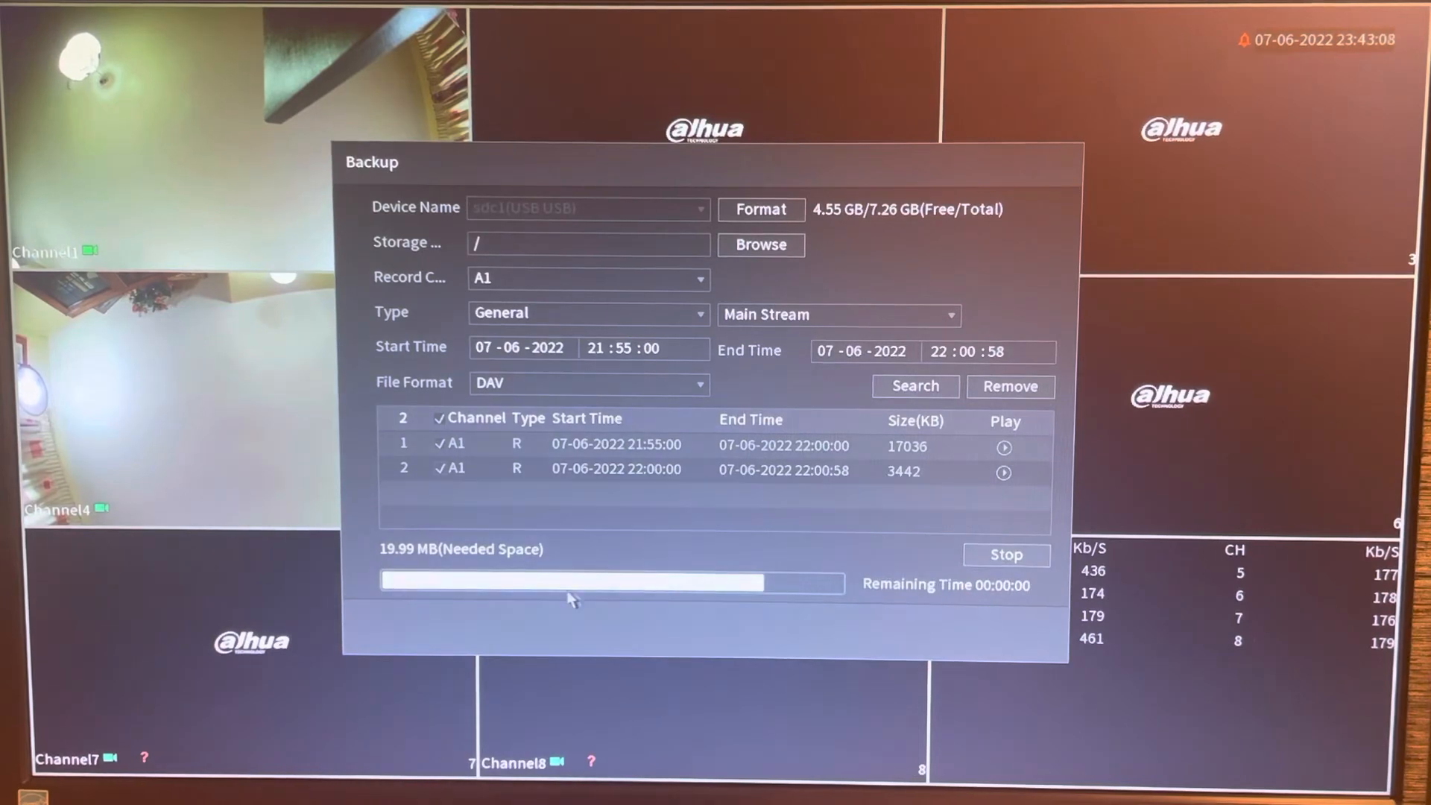
pyautogui.click(760, 244)
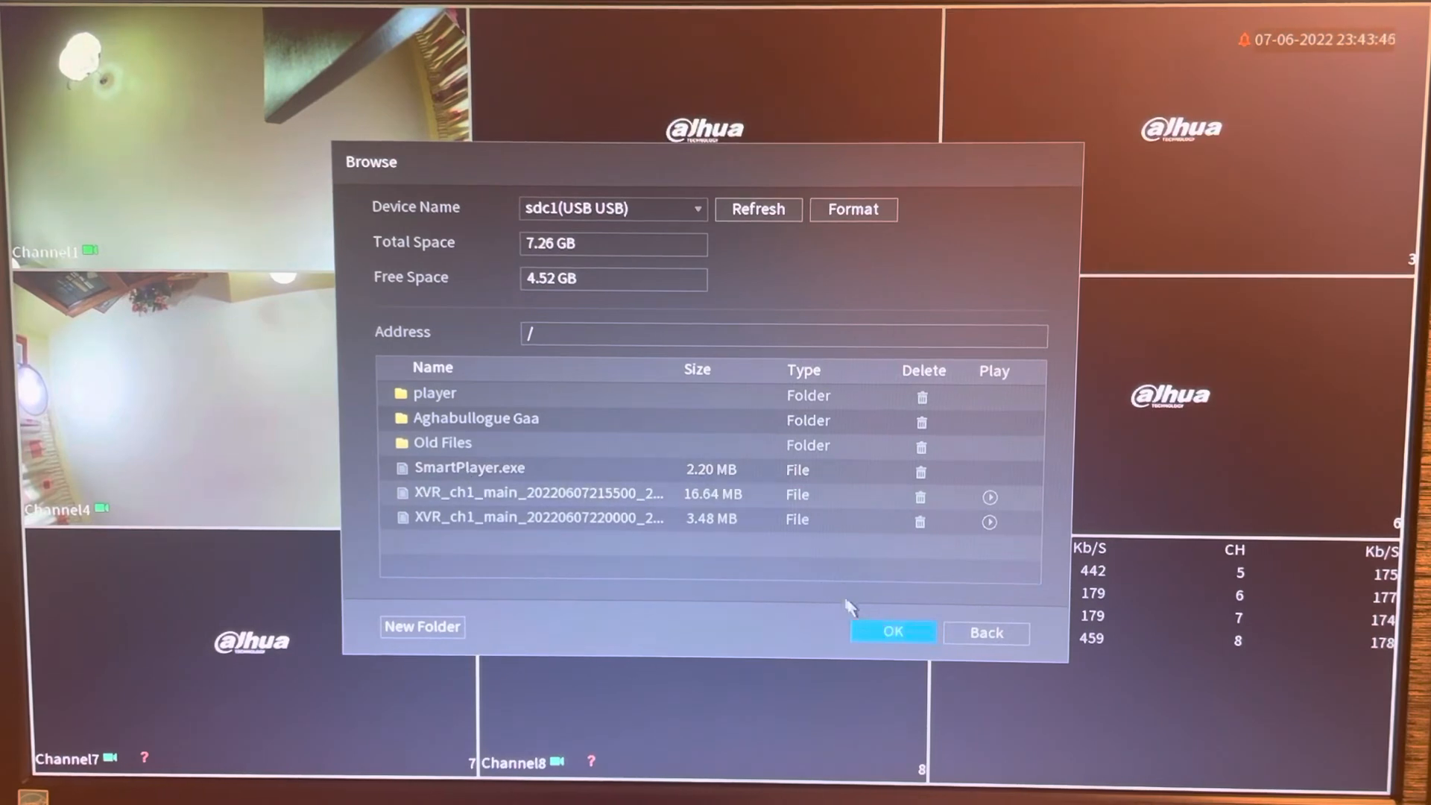
# - Close the USB file list and choose camera A4 as the recording channel
pyautogui.click(891, 631)
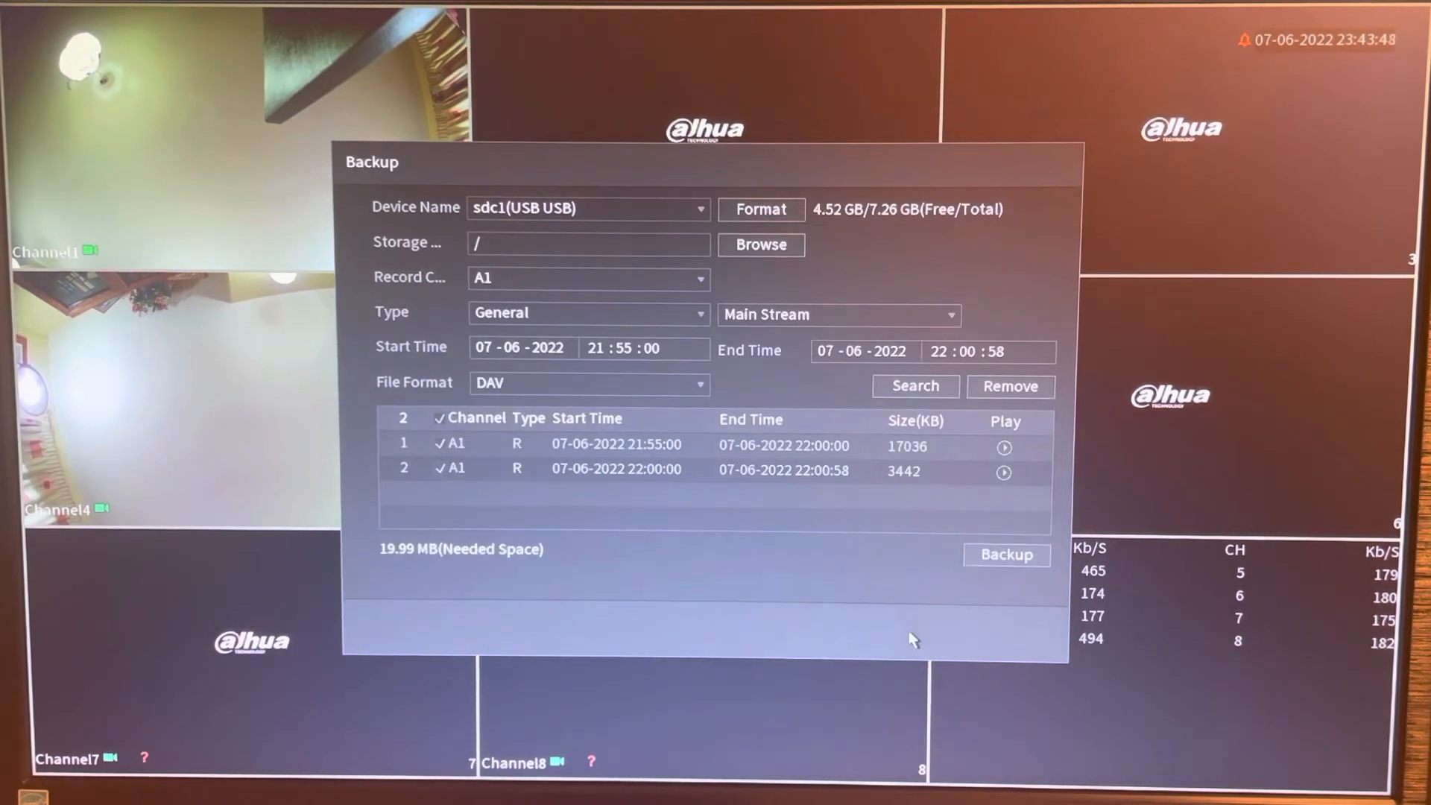
pyautogui.moveTo(749, 456)
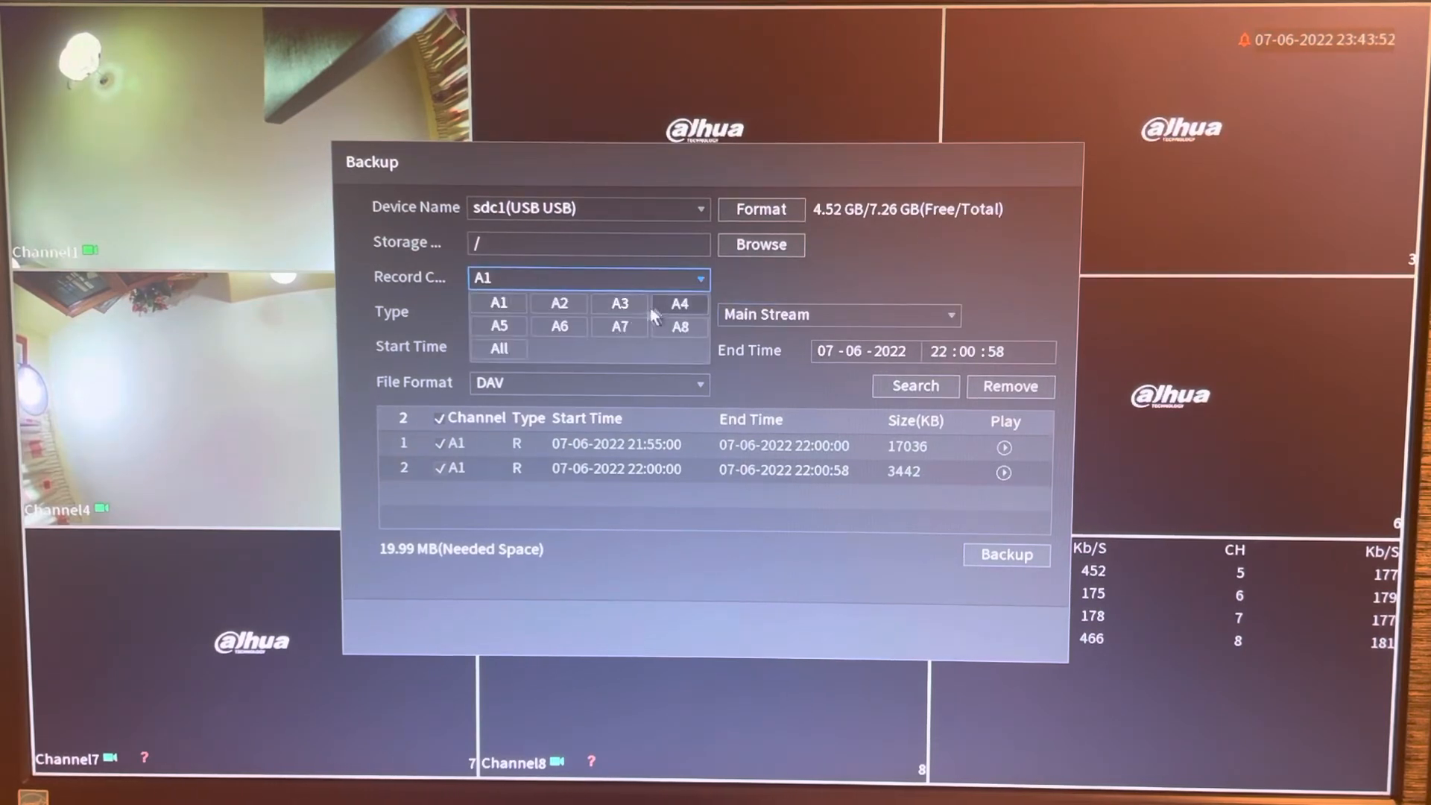
pyautogui.click(678, 303)
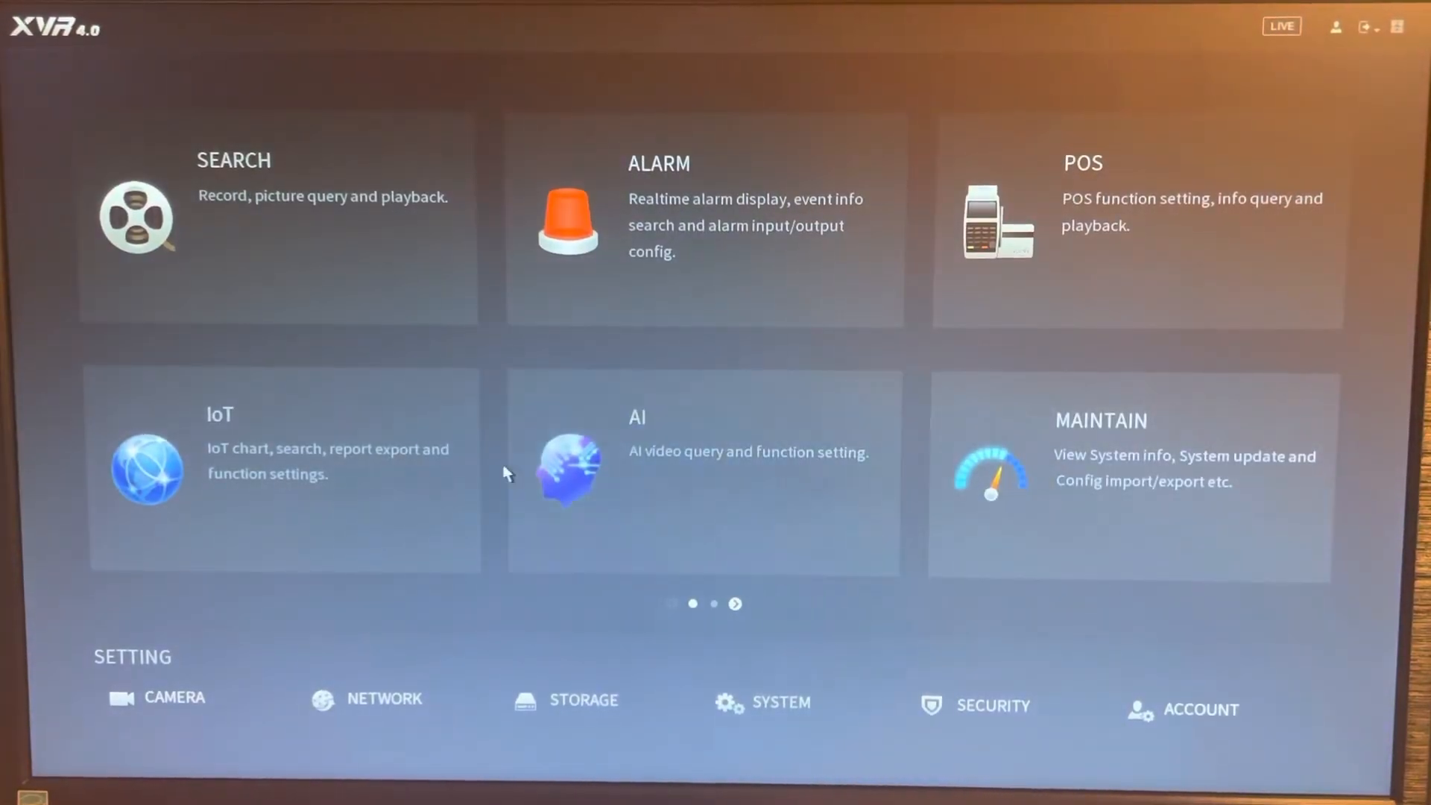
pyautogui.moveTo(411, 363)
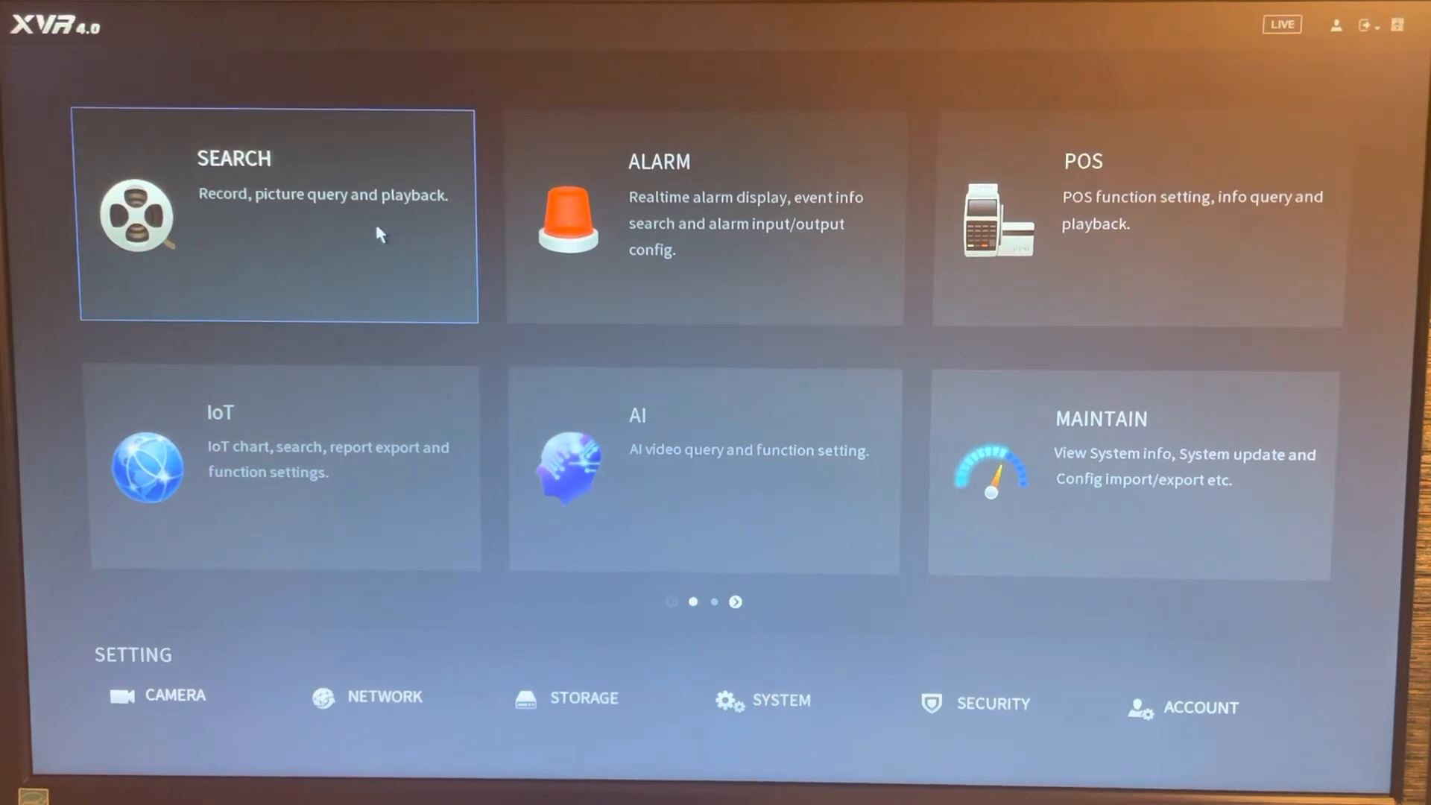
pyautogui.moveTo(1037, 488)
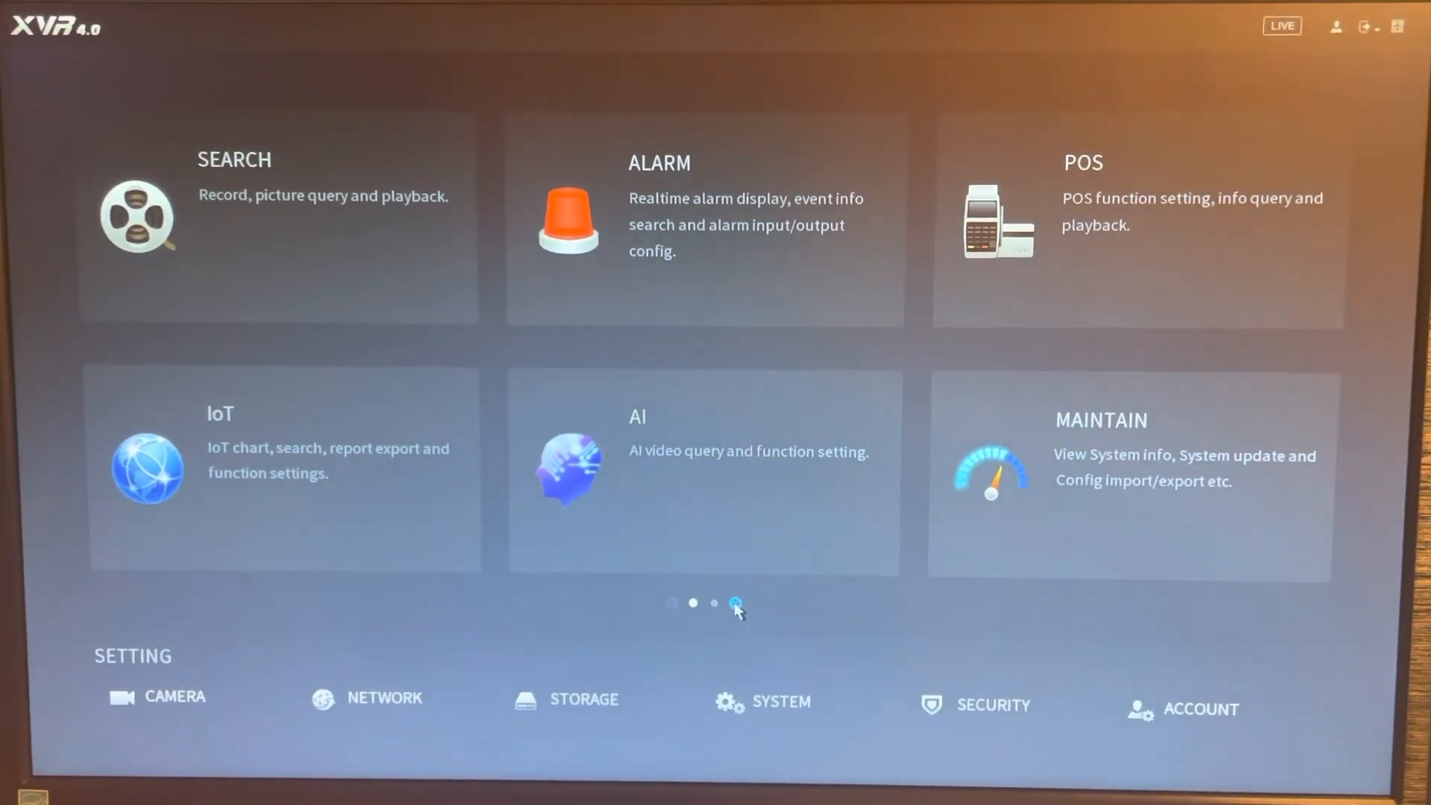
# - Reopen the Backup page from the next page of the main menu
pyautogui.click(735, 603)
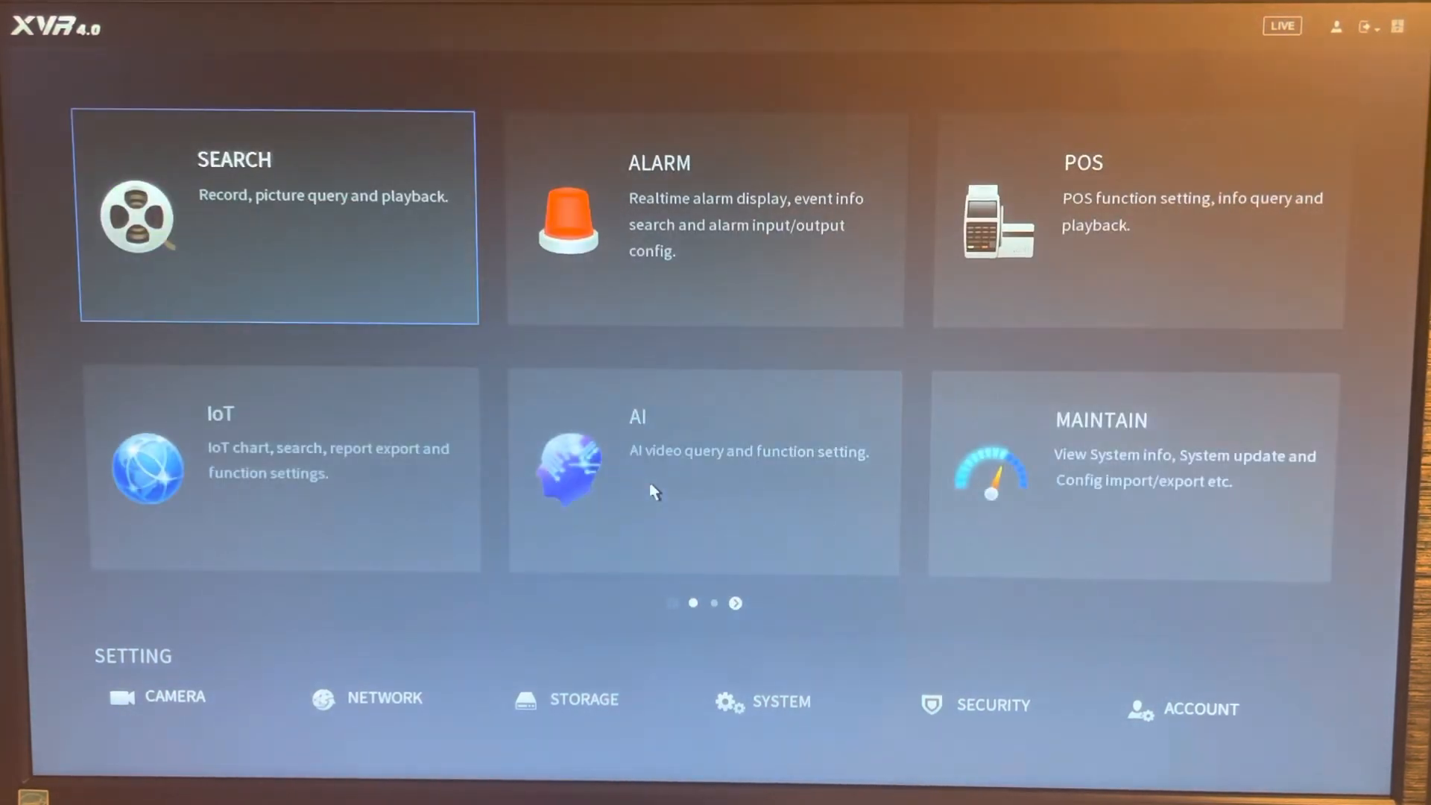
pyautogui.click(736, 602)
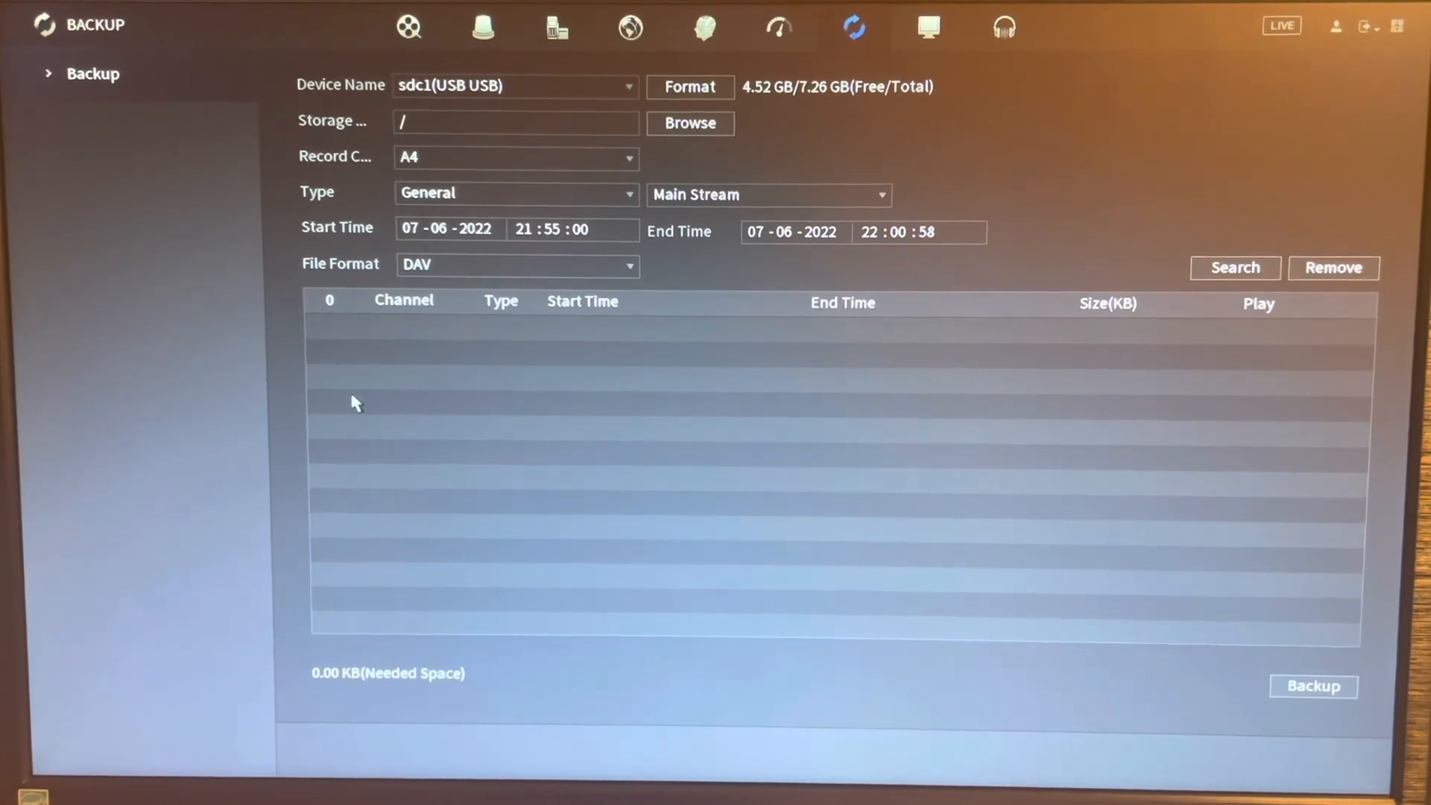
pyautogui.click(690, 124)
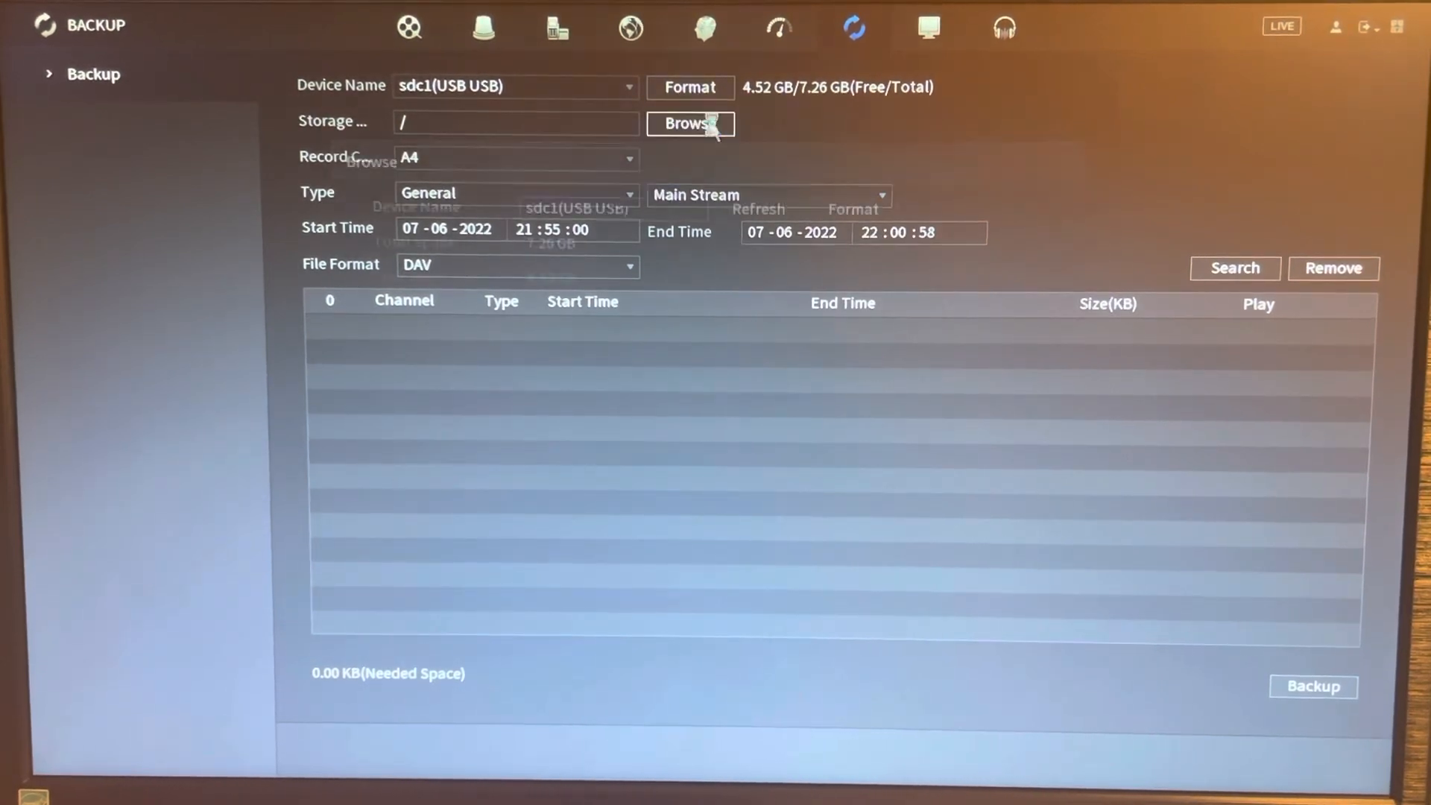
pyautogui.click(690, 124)
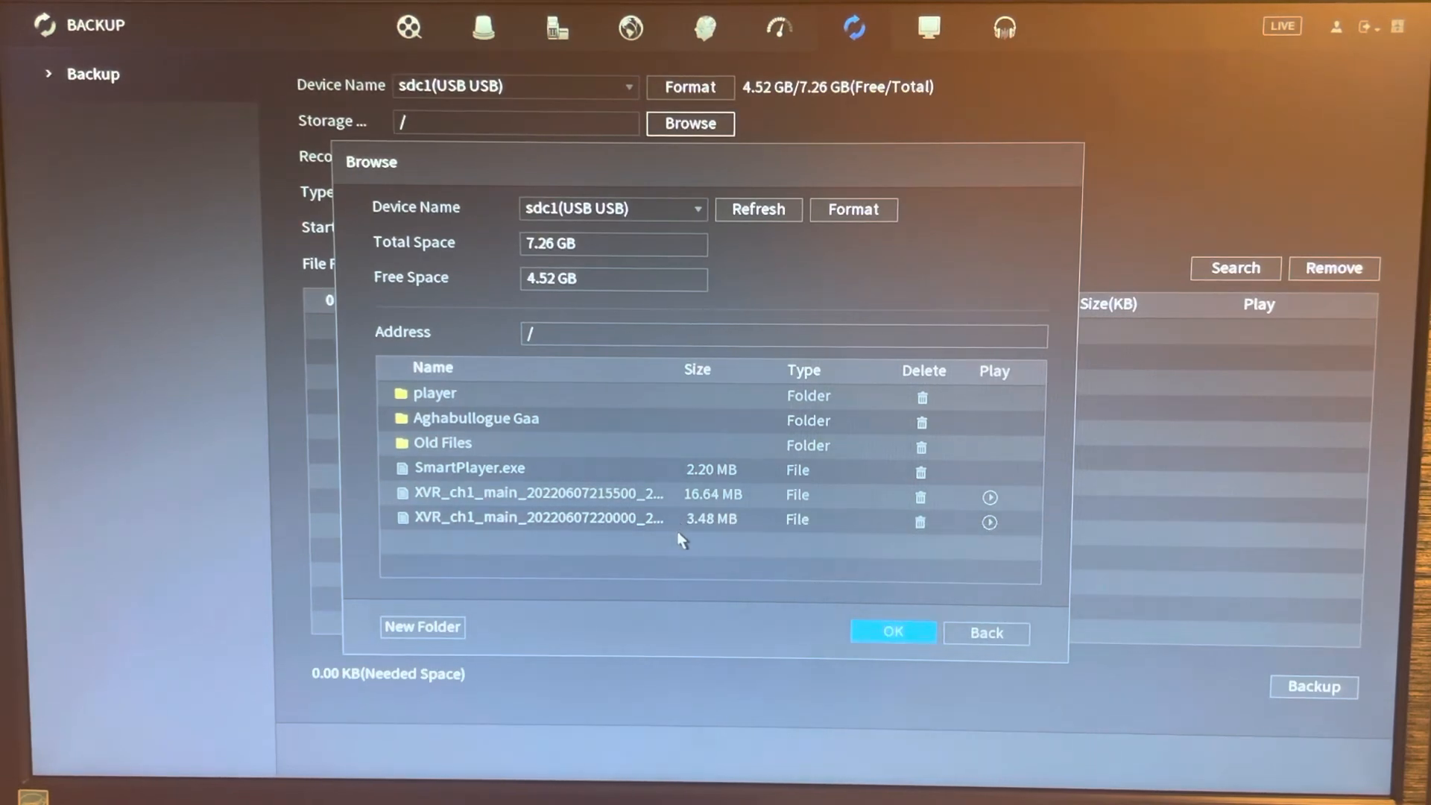
pyautogui.moveTo(661, 527)
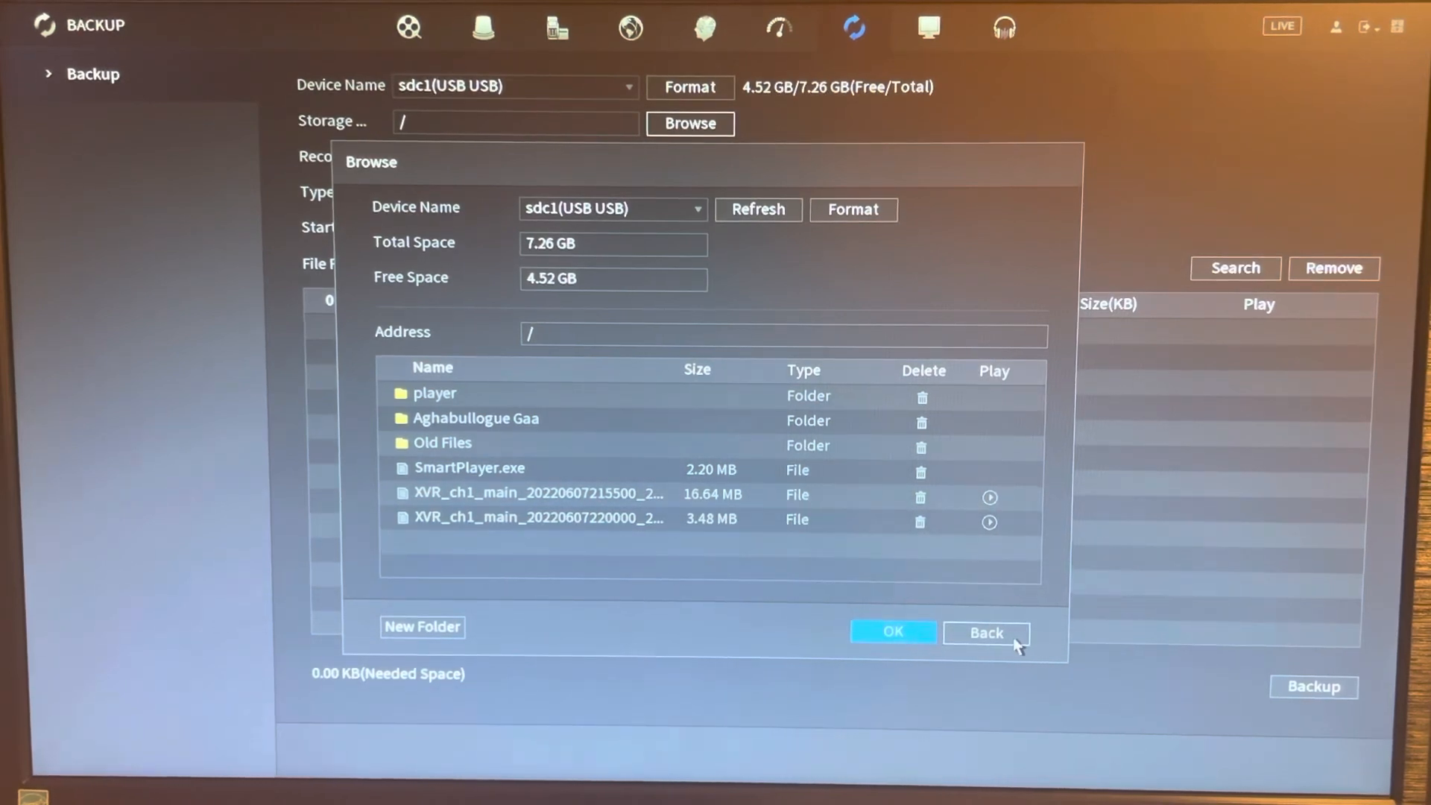
pyautogui.click(987, 632)
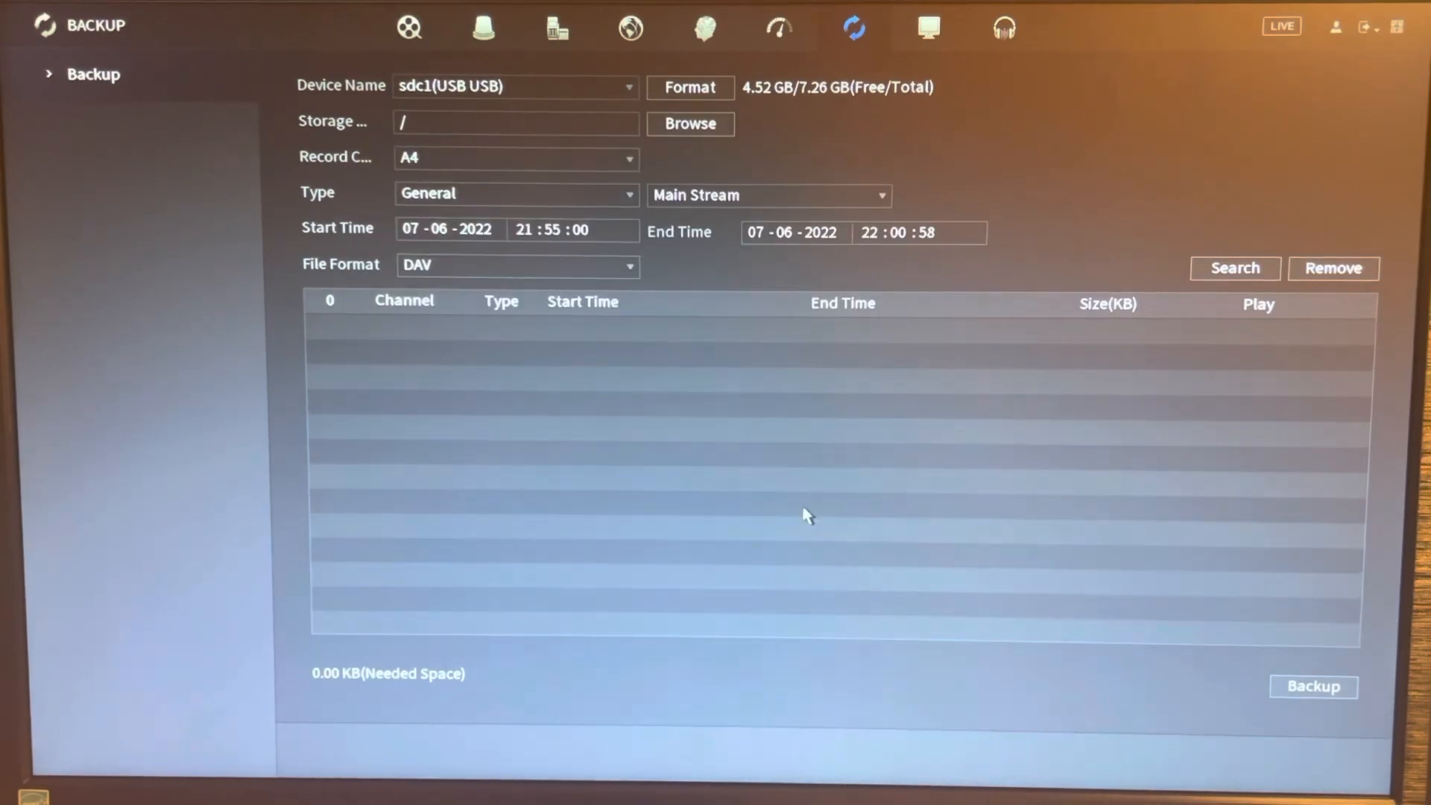